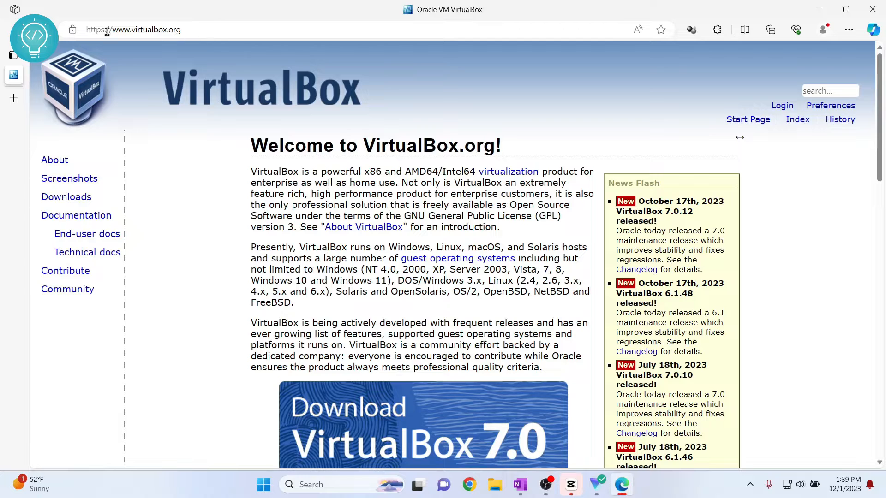
Follow the Downloads link in the virtualbox.org sidebar to reach the VirtualBox downloads page.
{"action": "left_click", "coordinate": [66, 197]}
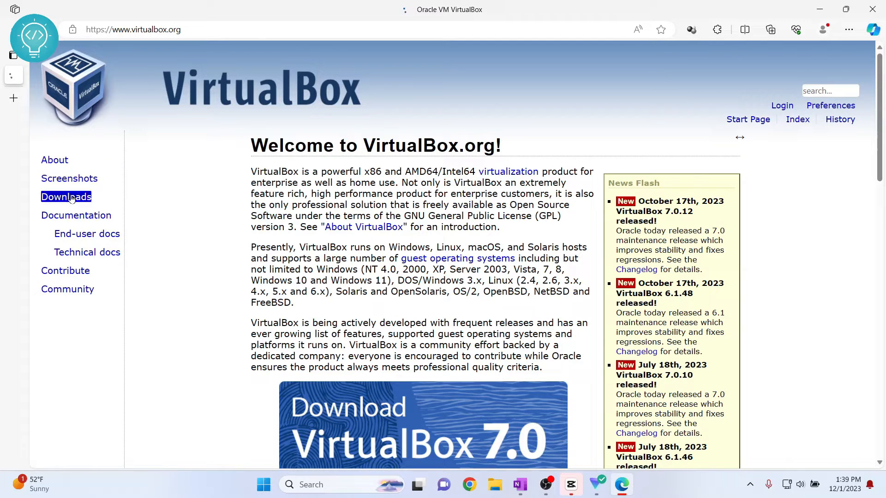
{"action": "left_click", "coordinate": [65, 197]}
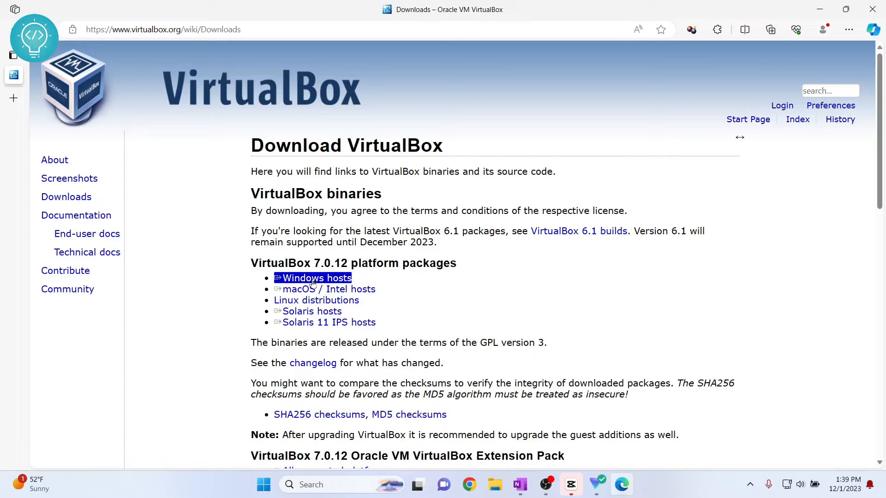
Download the VirtualBox 7.0.12 Windows hosts installer and launch its setup.
{"action": "left_click", "coordinate": [316, 277]}
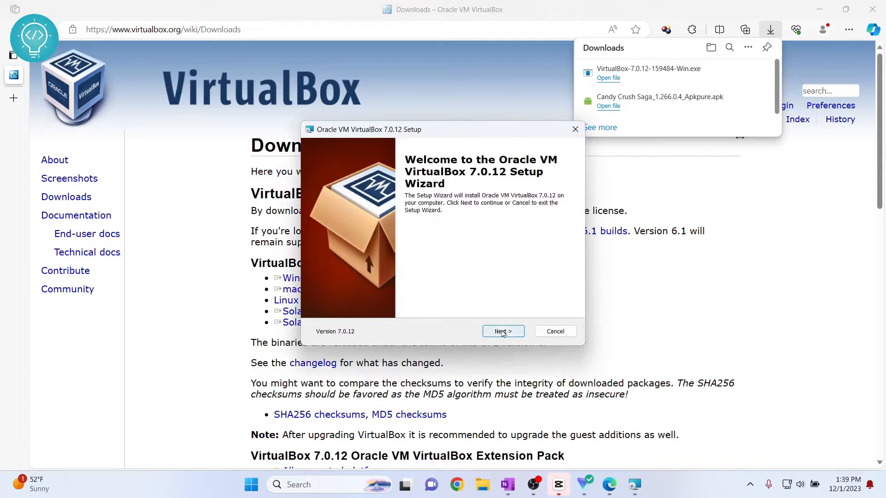
Advance the setup wizard from the welcome screen to Custom Setup.
{"action": "left_click", "coordinate": [502, 332]}
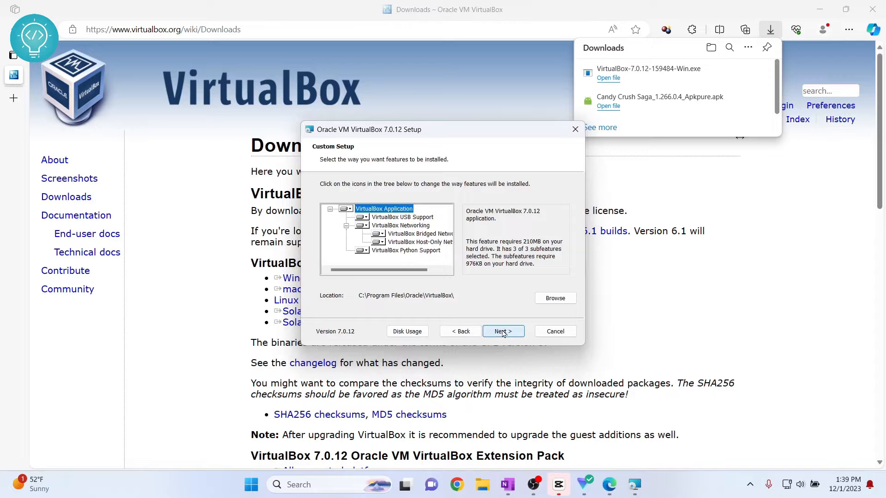
{"action": "mouse_move", "coordinate": [387, 298]}
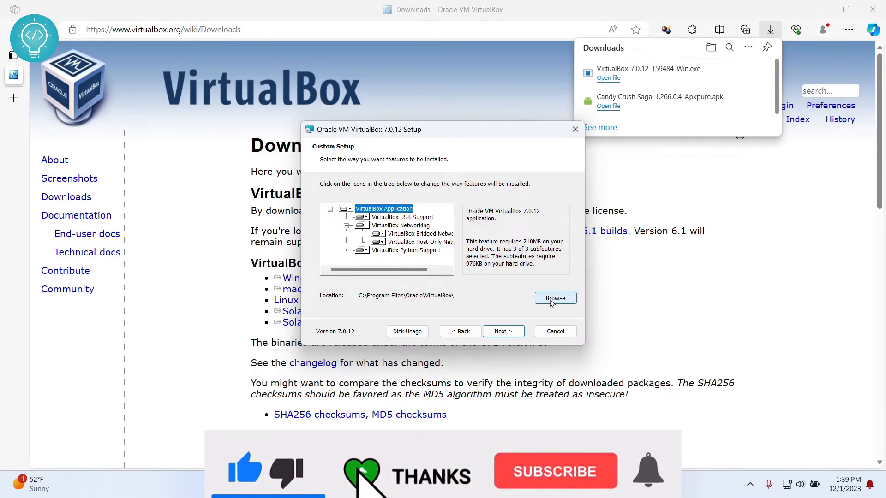
Change the install folder to VB on New Volume (D:), giving D:\VB\.
{"action": "left_click", "coordinate": [554, 297]}
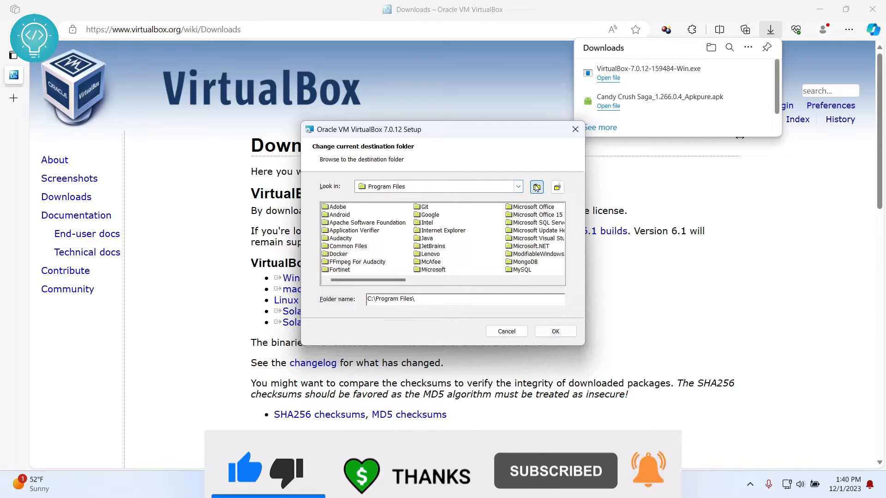
{"action": "left_click", "coordinate": [517, 187]}
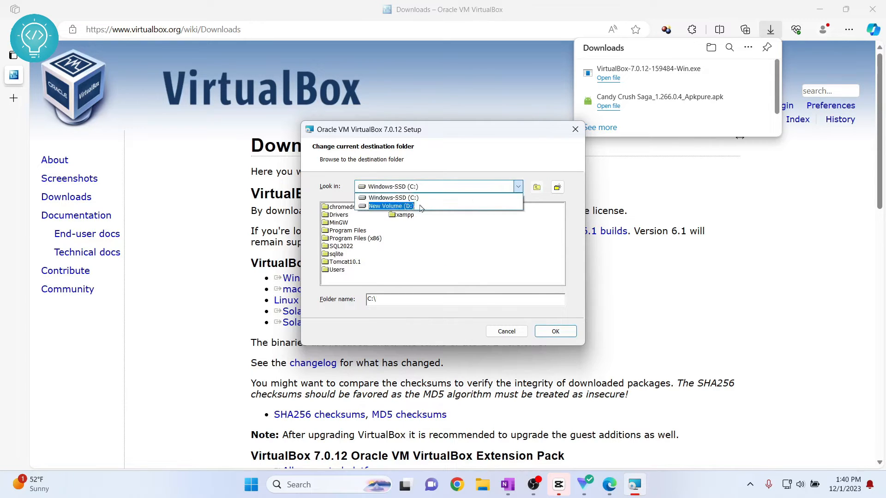
{"action": "left_click", "coordinate": [390, 205]}
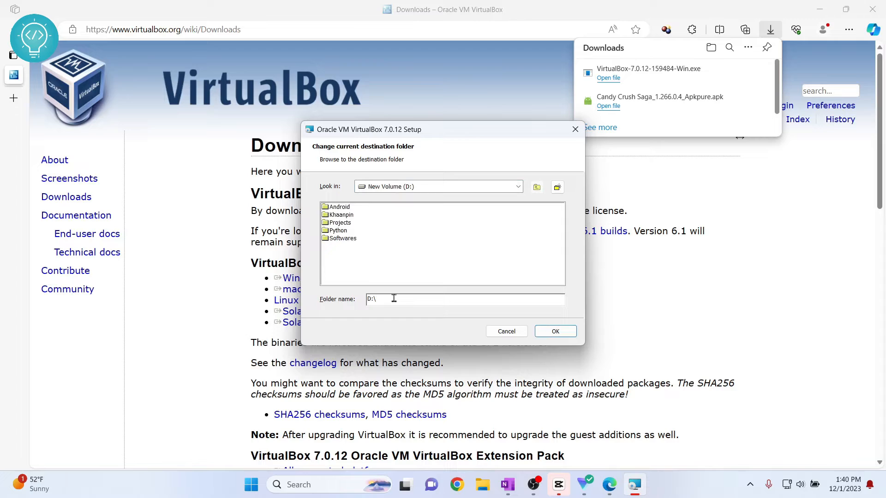
{"action": "type", "text": "VB"}
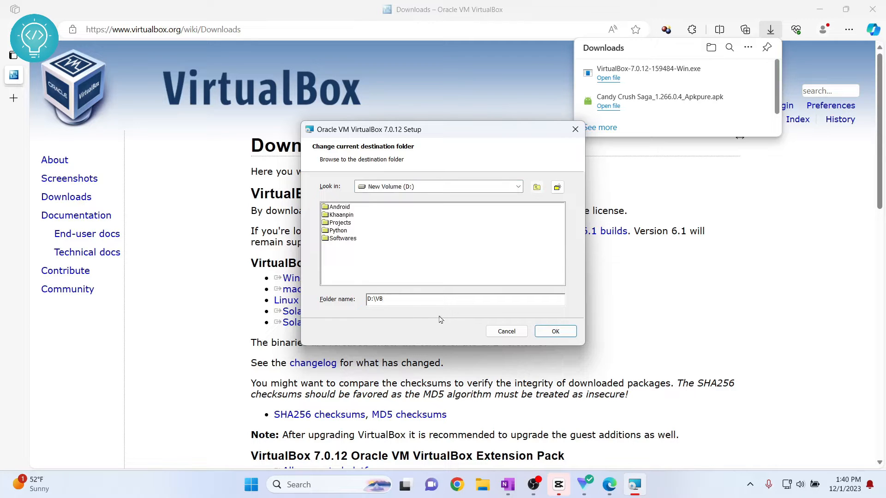
{"action": "left_click", "coordinate": [554, 332]}
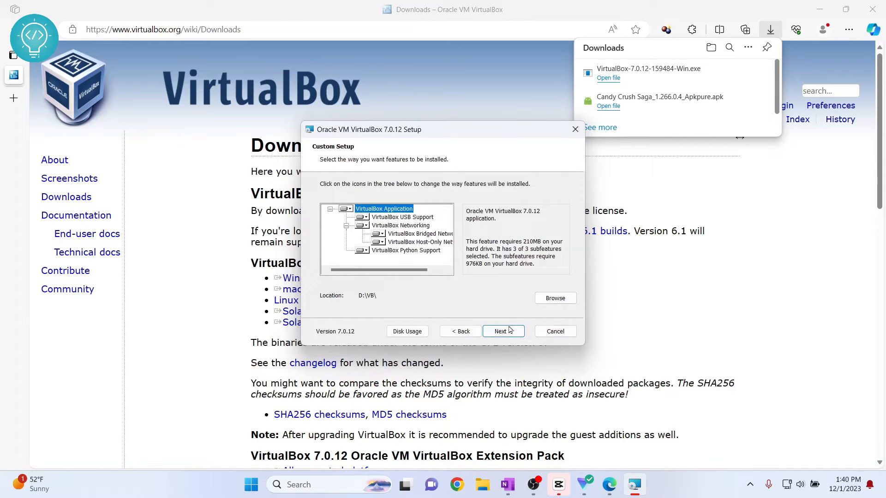
Continue setup, accepting the Network Interfaces and Missing Dependencies warnings so installation runs.
{"action": "left_click", "coordinate": [499, 331]}
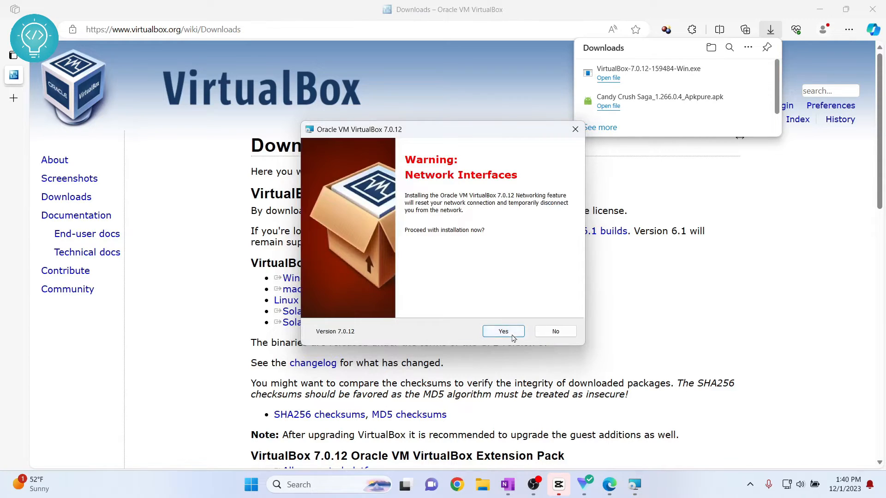
{"action": "left_click", "coordinate": [502, 332]}
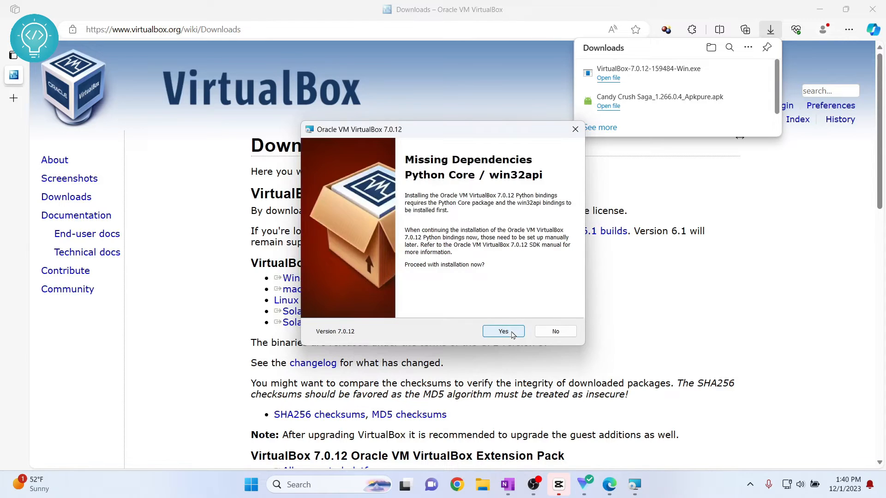
{"action": "left_click", "coordinate": [502, 331]}
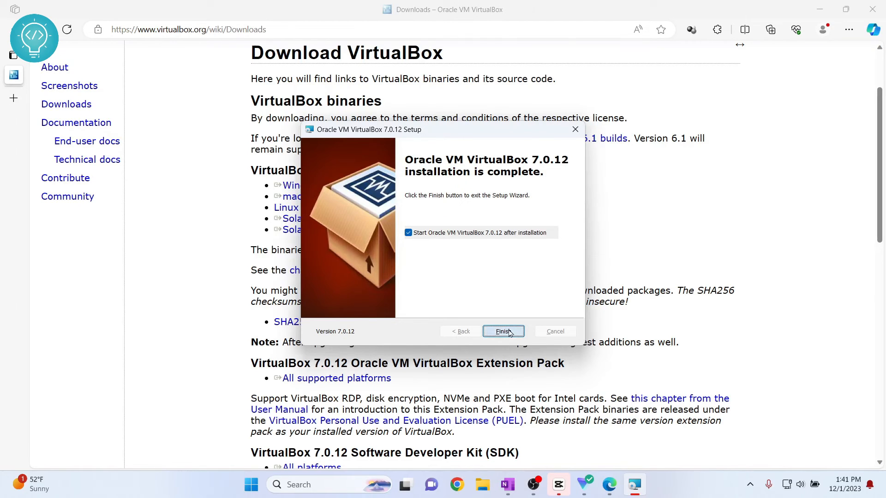
Finish setup, maximize VirtualBox Manager, and start the Import Virtual Appliance wizard.
{"action": "left_click", "coordinate": [503, 332]}
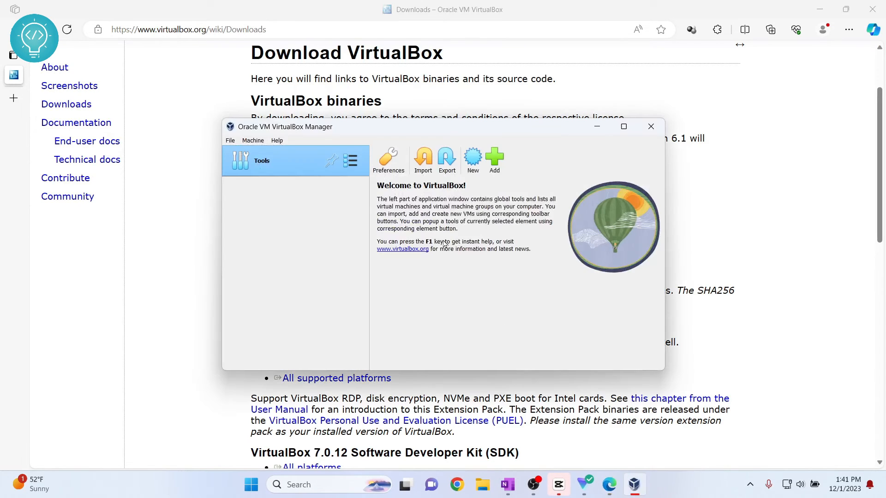
{"action": "left_click", "coordinate": [624, 126]}
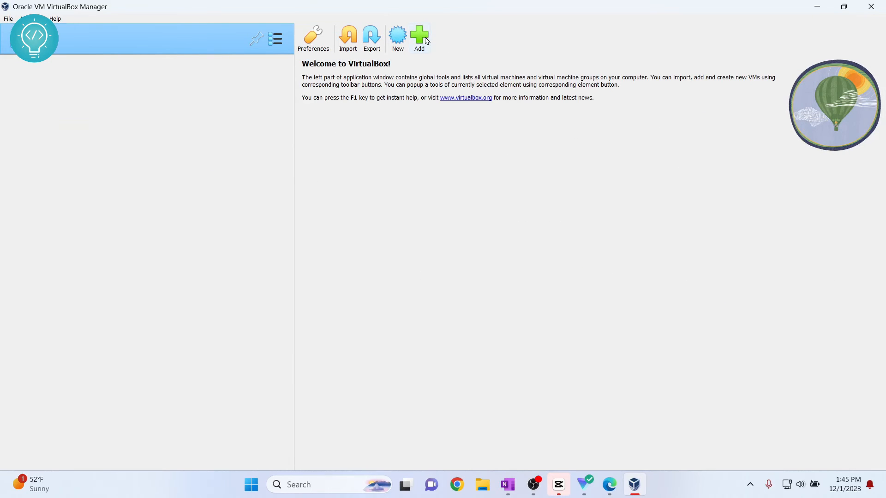
{"action": "left_click", "coordinate": [418, 37]}
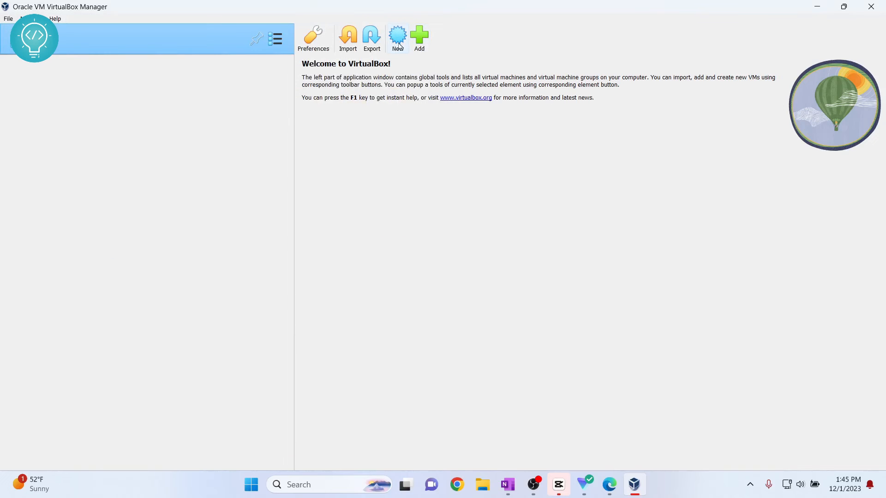
{"action": "left_click", "coordinate": [347, 37]}
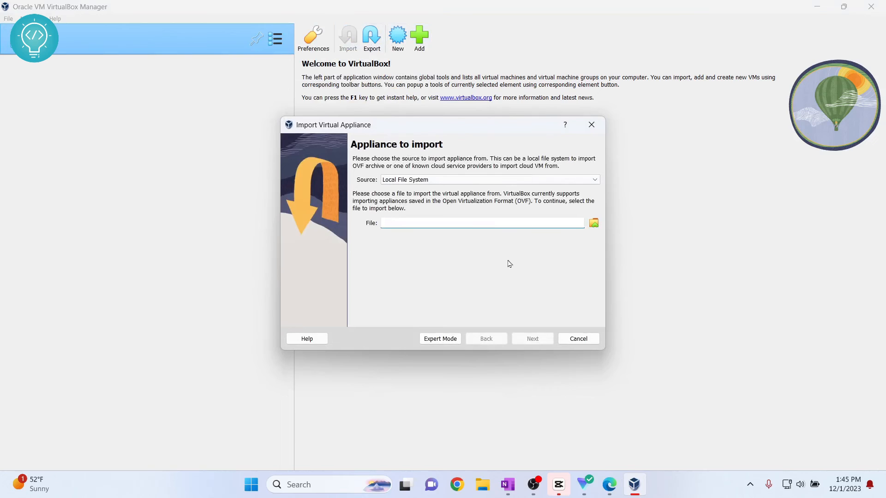
{"action": "mouse_move", "coordinate": [592, 124]}
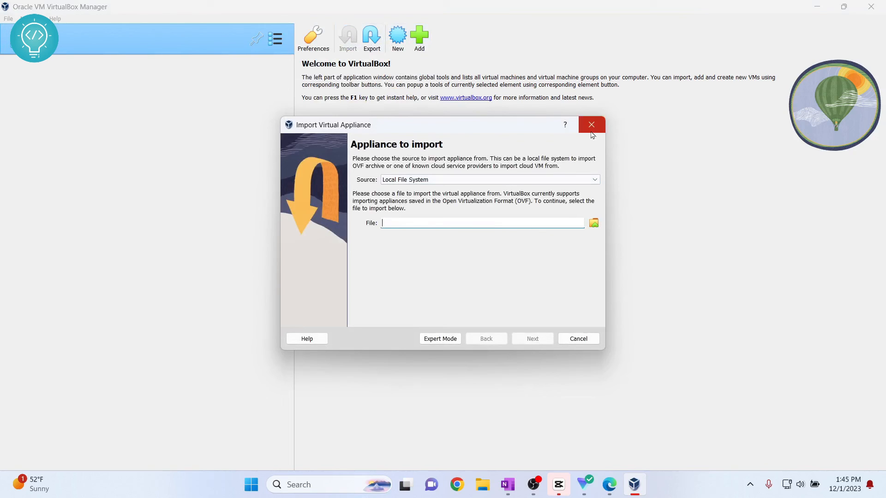
Close the Import Virtual Appliance dialog without importing anything.
{"action": "left_click", "coordinate": [591, 125]}
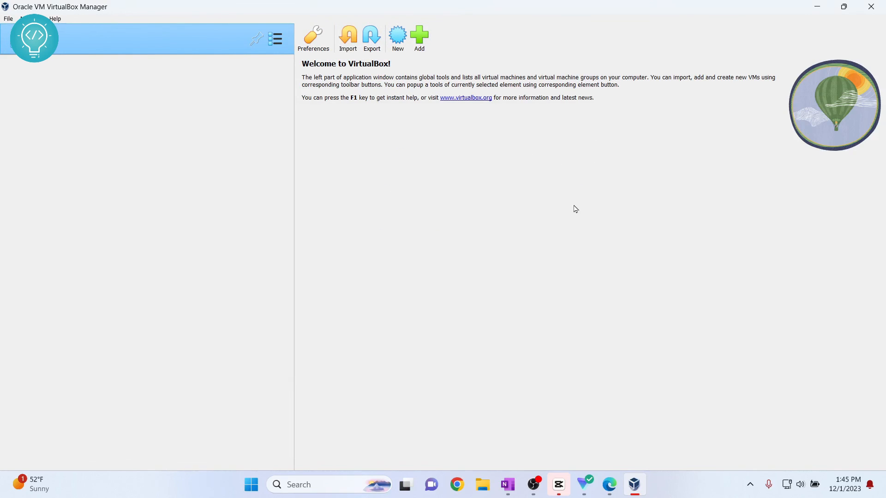
{"action": "mouse_move", "coordinate": [578, 261]}
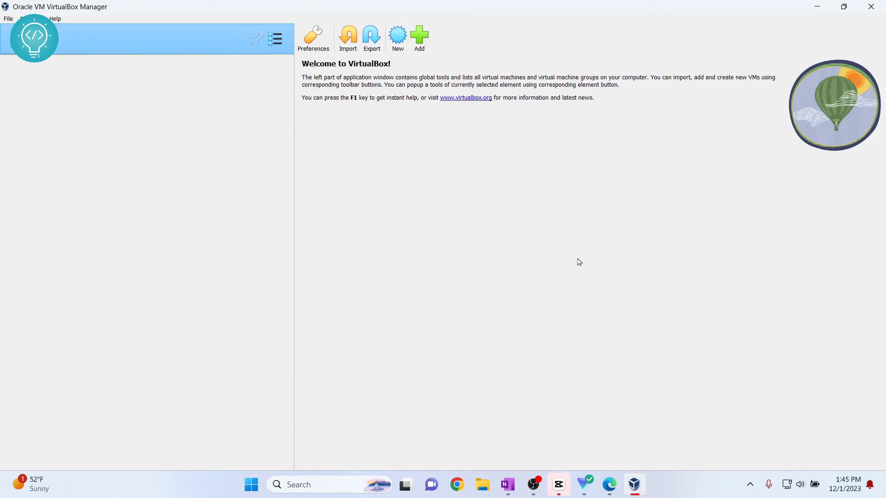